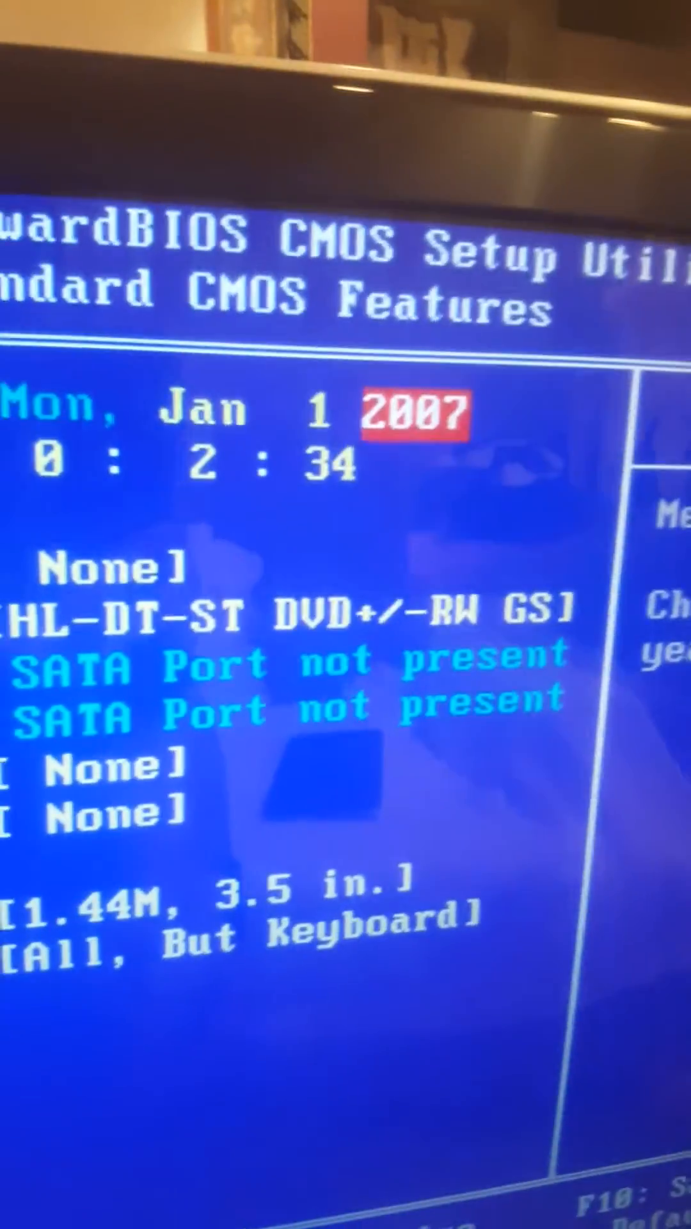
Step the system date's year field until it reads 2008 (Tue, Jan 1 2008).
key("page_up")
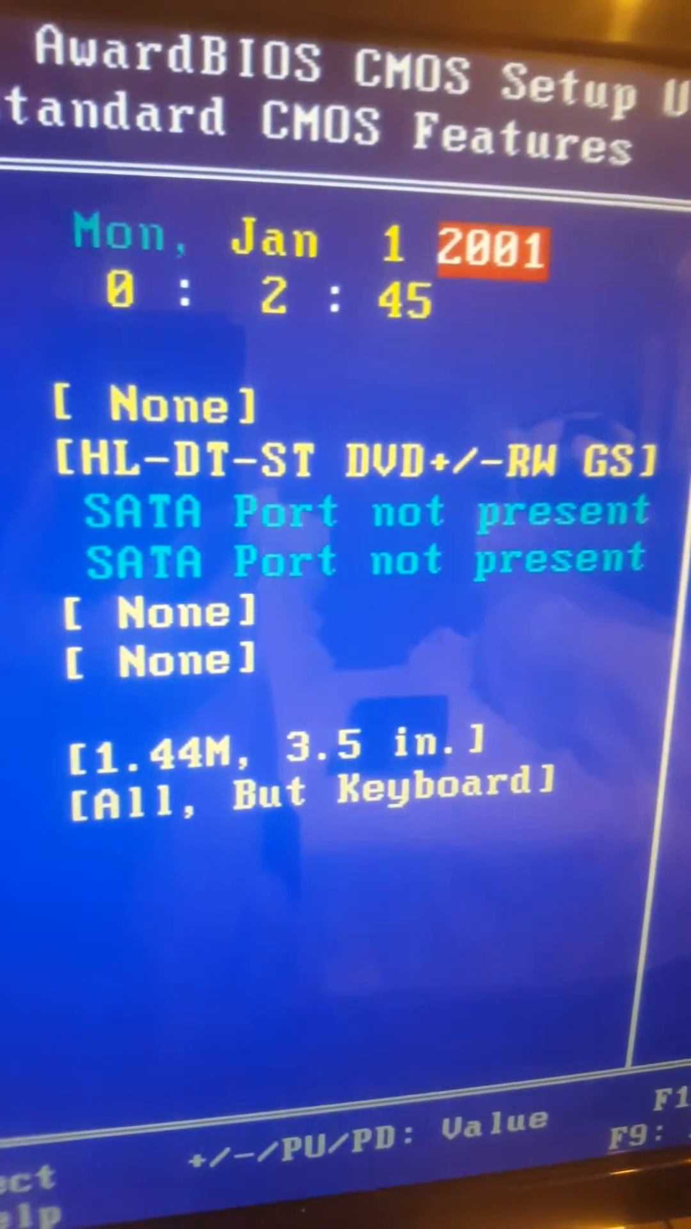
key("pageup")
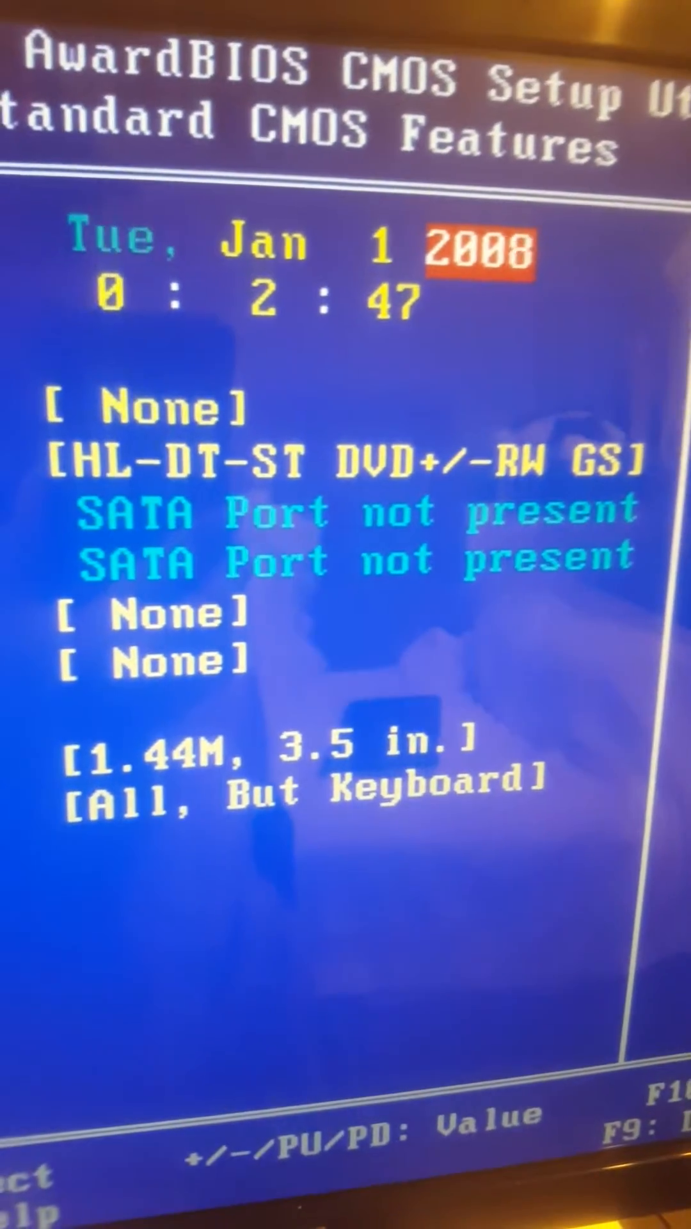